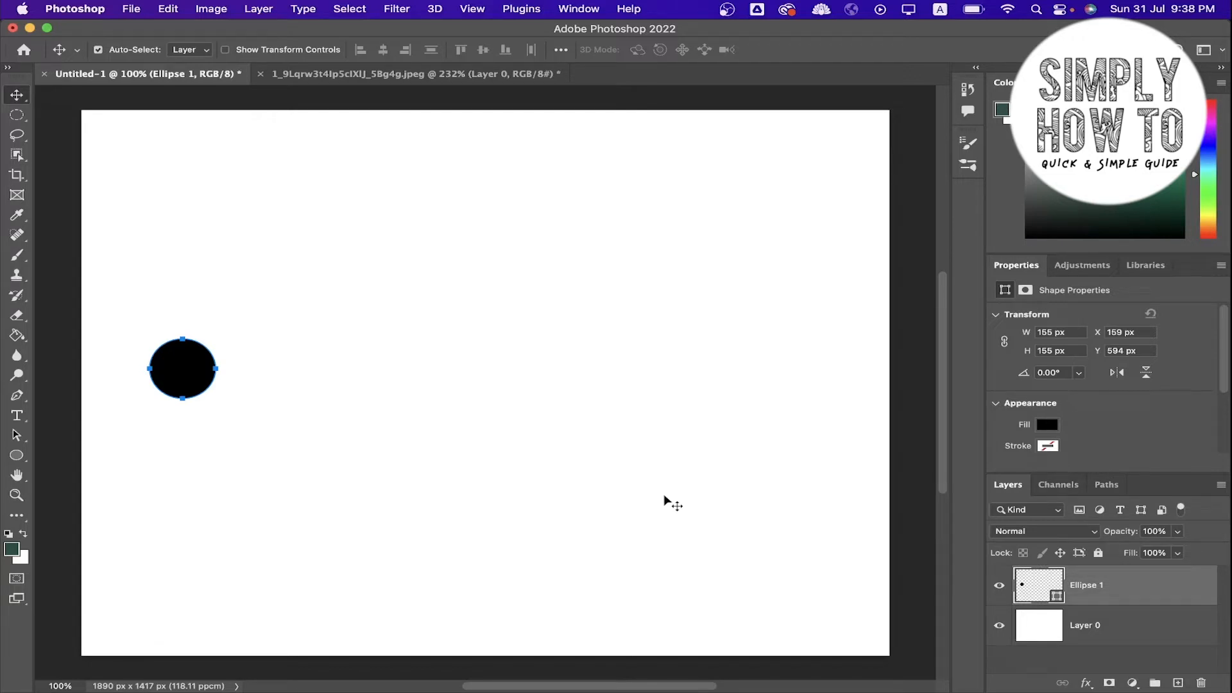
Select the Ellipse 1 layer and start a duplicating free transform on the black circle.
{"action": "left_click", "coordinate": [1084, 625]}
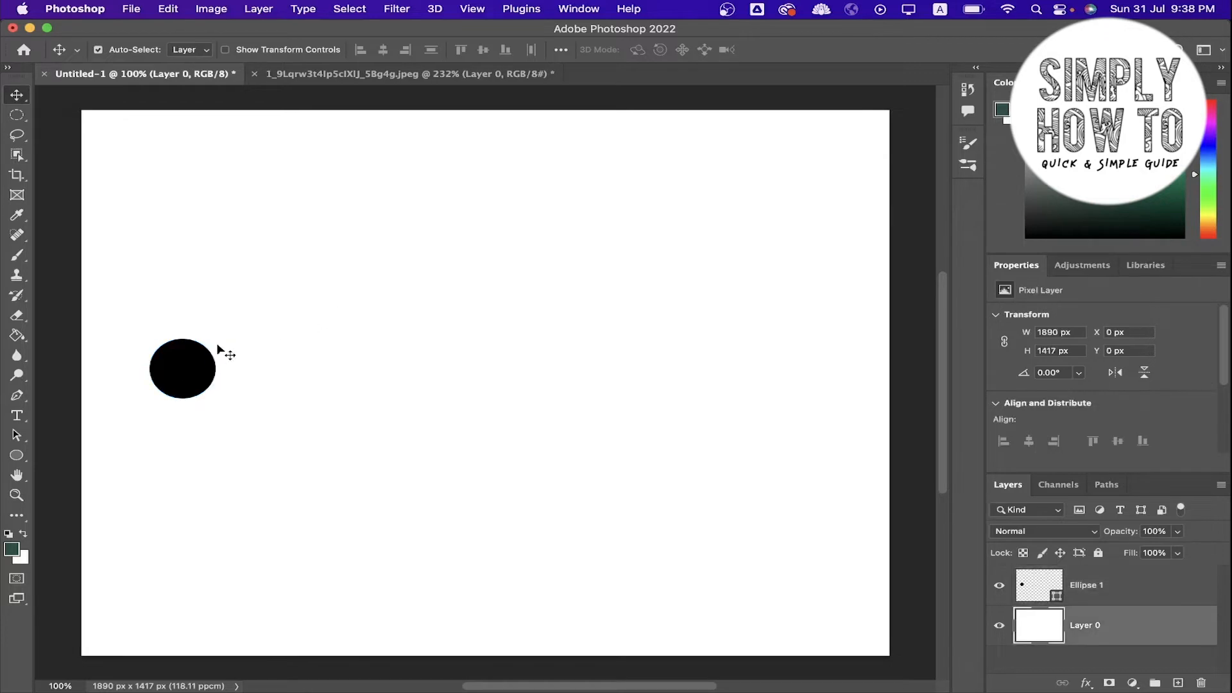
{"action": "mouse_move", "coordinate": [205, 358]}
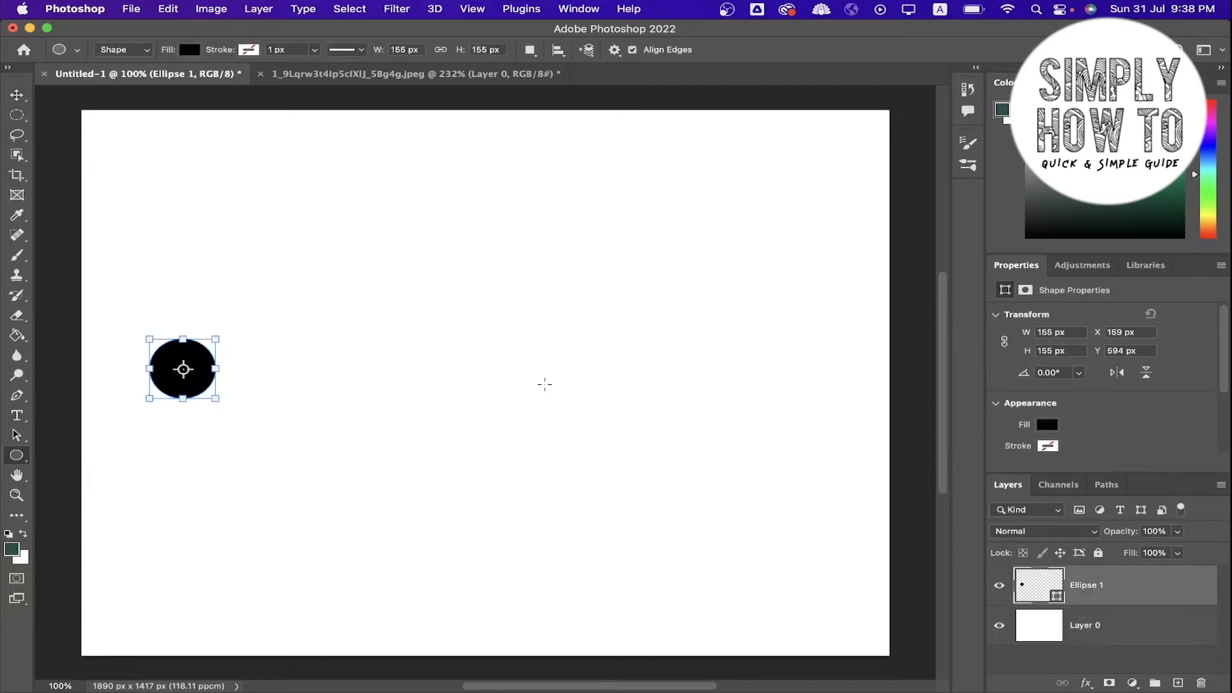
{"action": "mouse_move", "coordinate": [45, 425]}
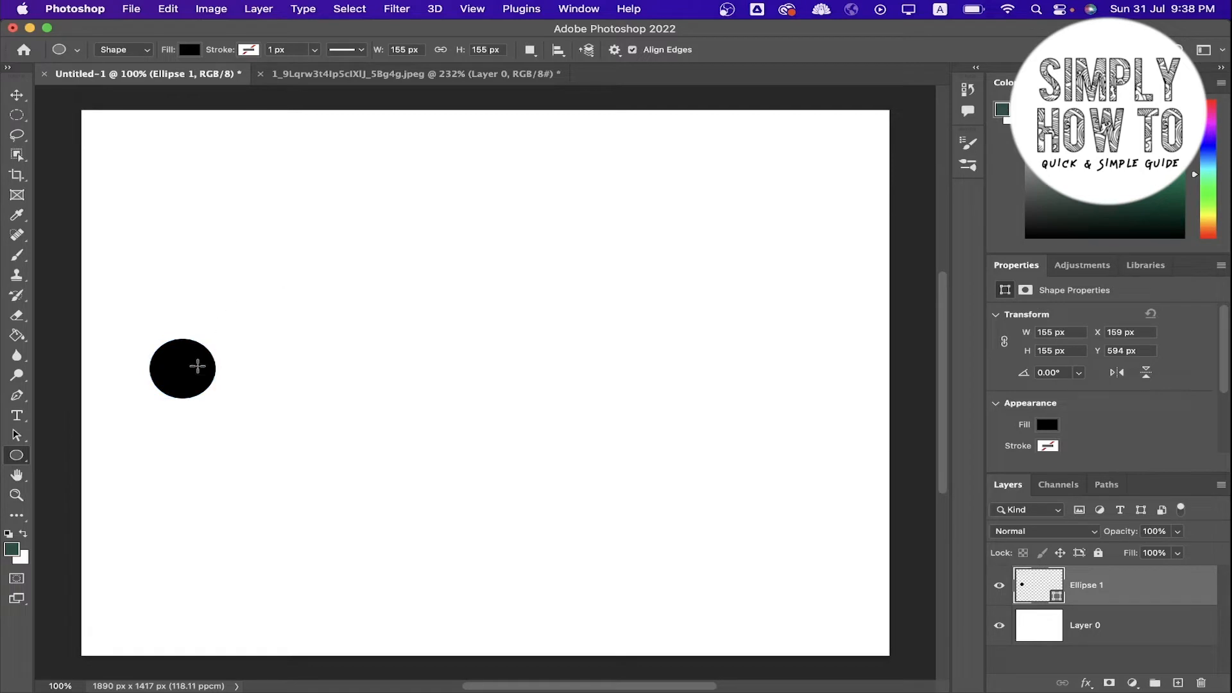
{"action": "left_click", "coordinate": [17, 94]}
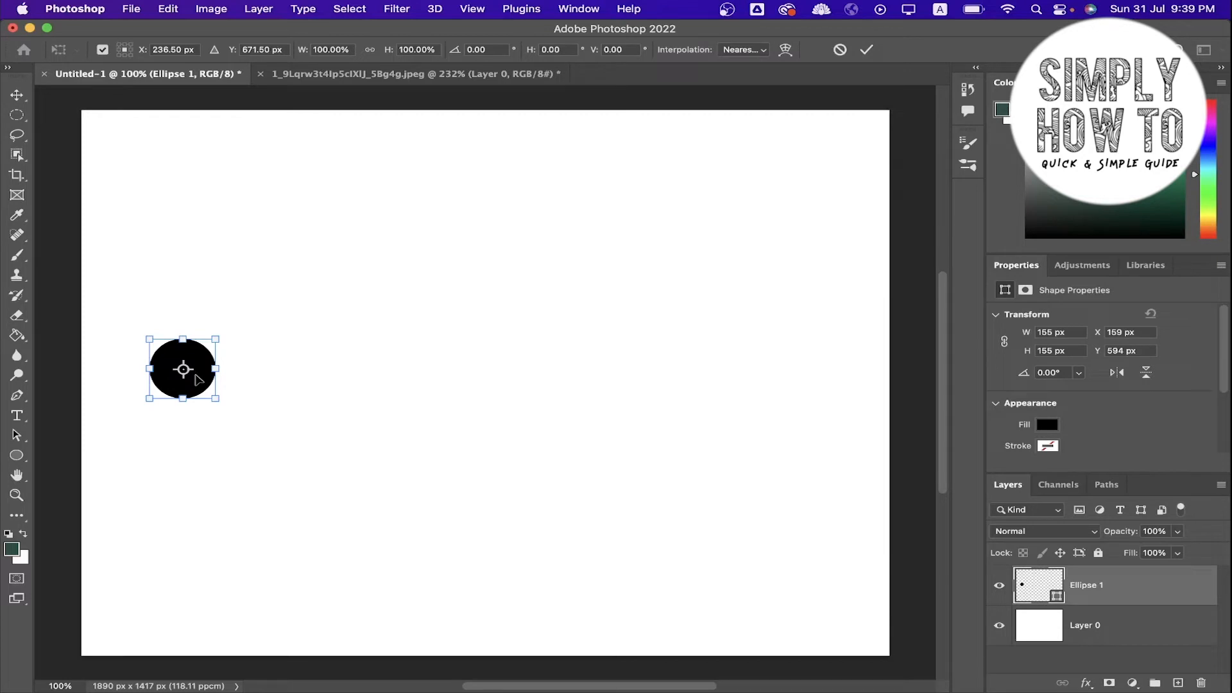
{"action": "mouse_move", "coordinate": [200, 358]}
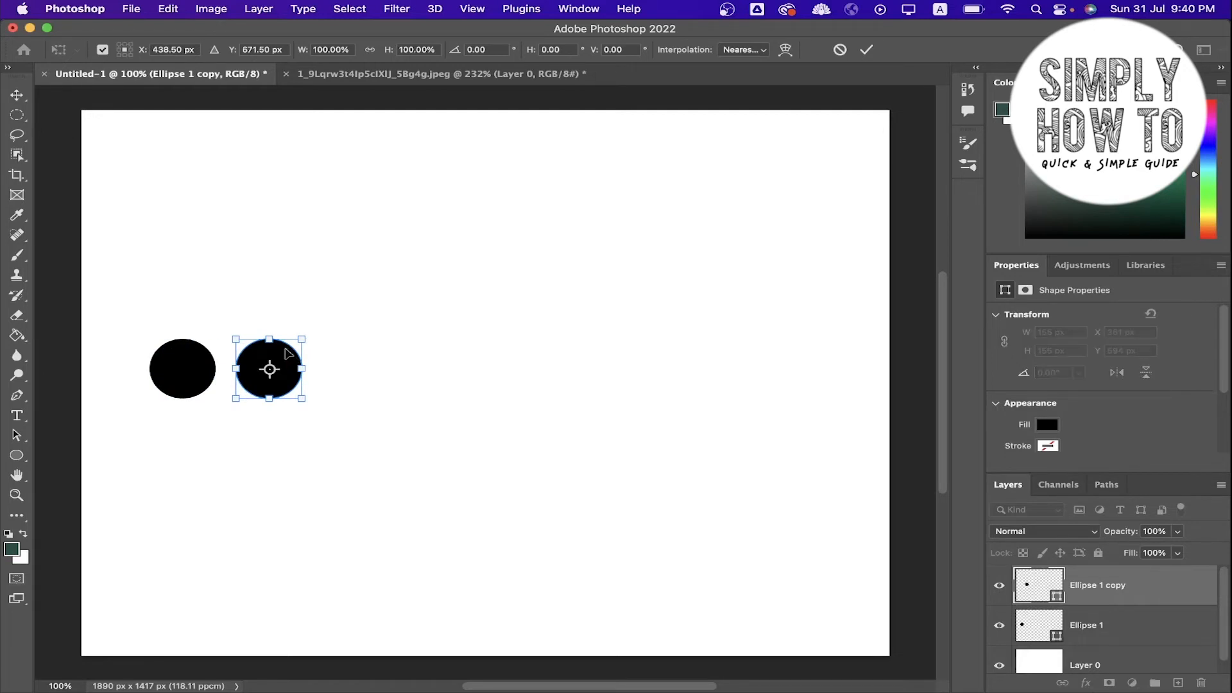
{"action": "mouse_move", "coordinate": [403, 387]}
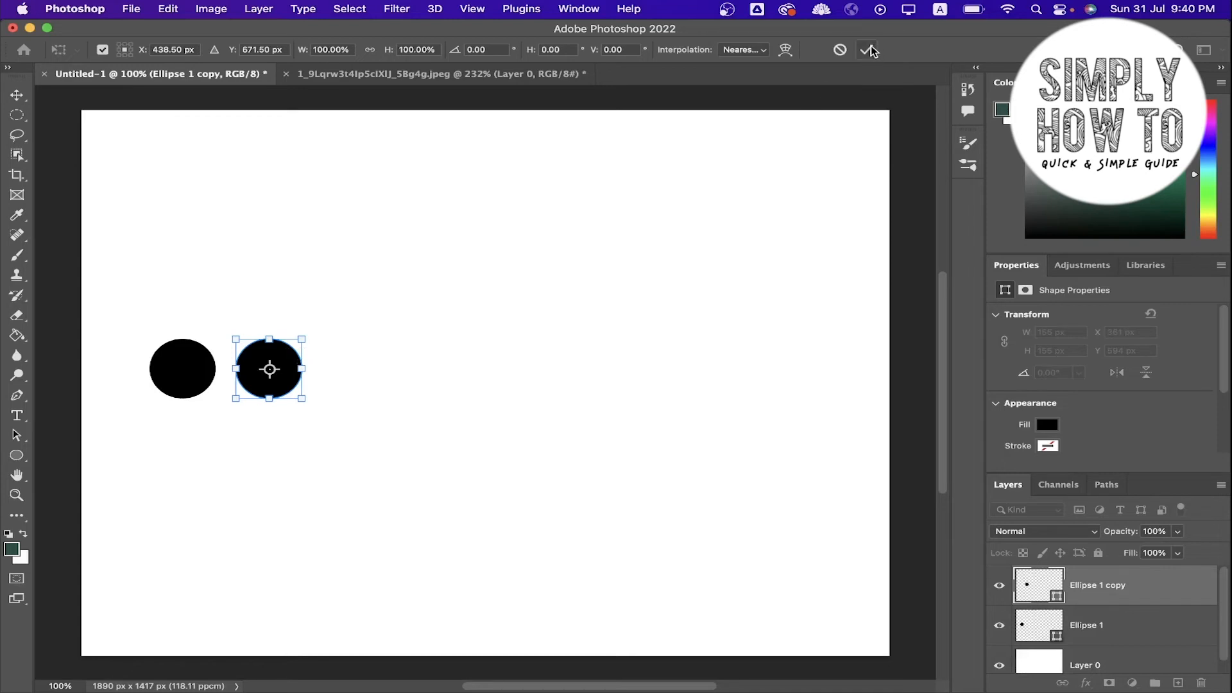
{"action": "mouse_move", "coordinate": [869, 50]}
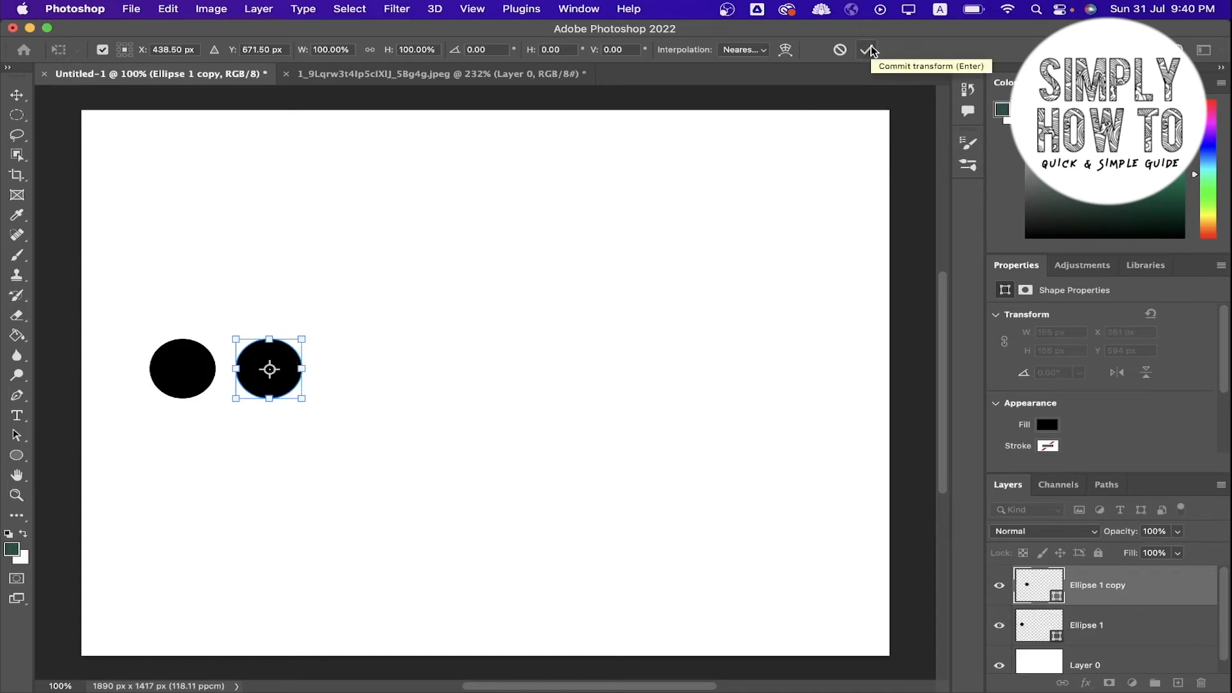
Commit the transform so Ellipse 1 copy sits to the right of the original circle.
{"action": "left_click", "coordinate": [868, 50]}
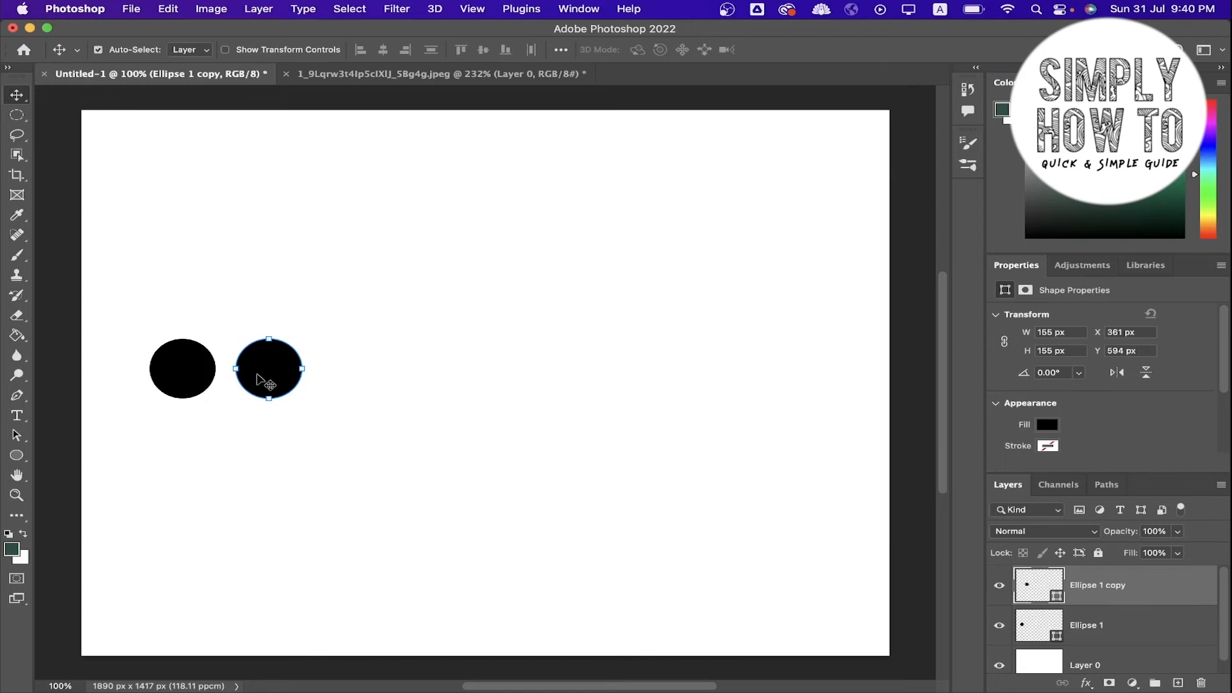